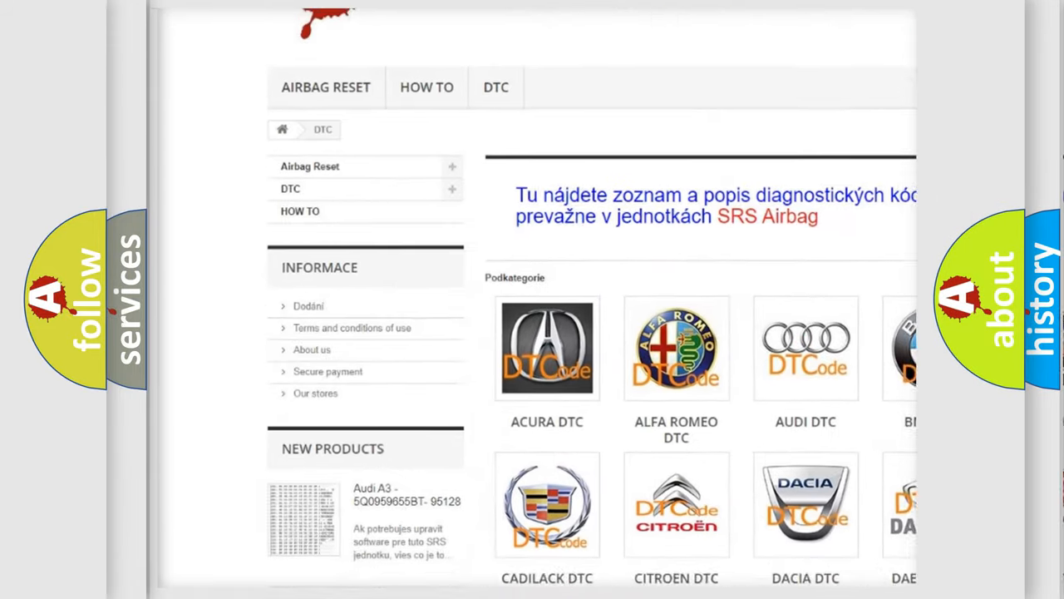
Step: Open the Audi DTC subcategory from the Podkategorie grid to list its trouble codes
scroll("down", 3)
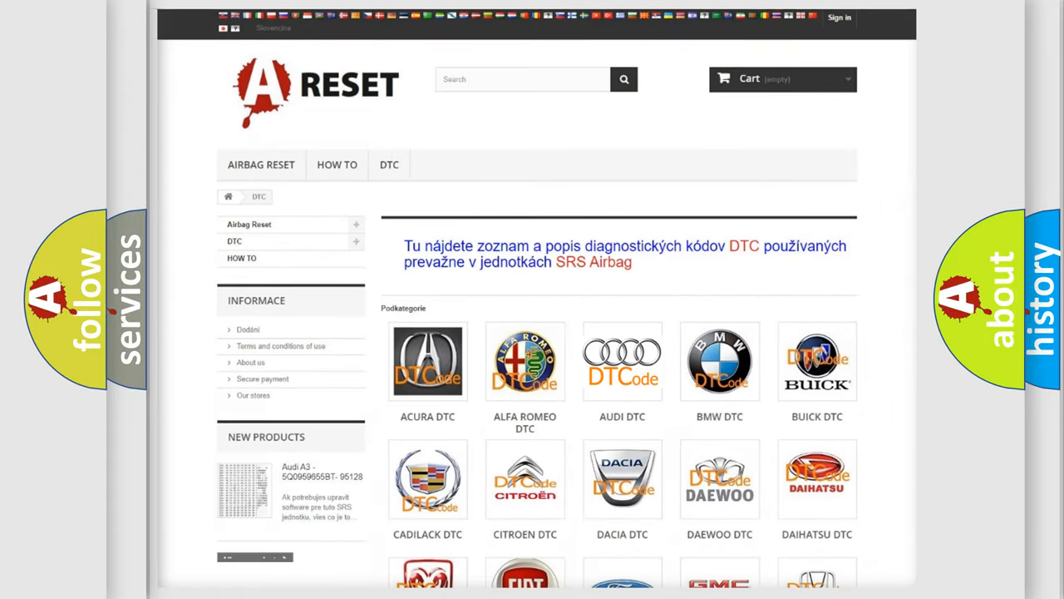
left_click(622, 361)
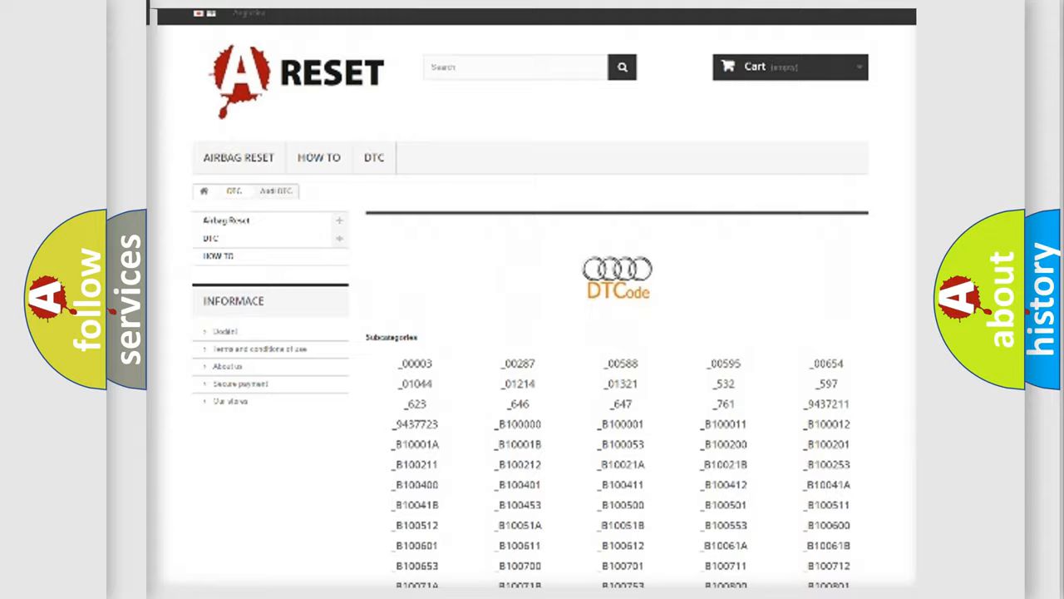